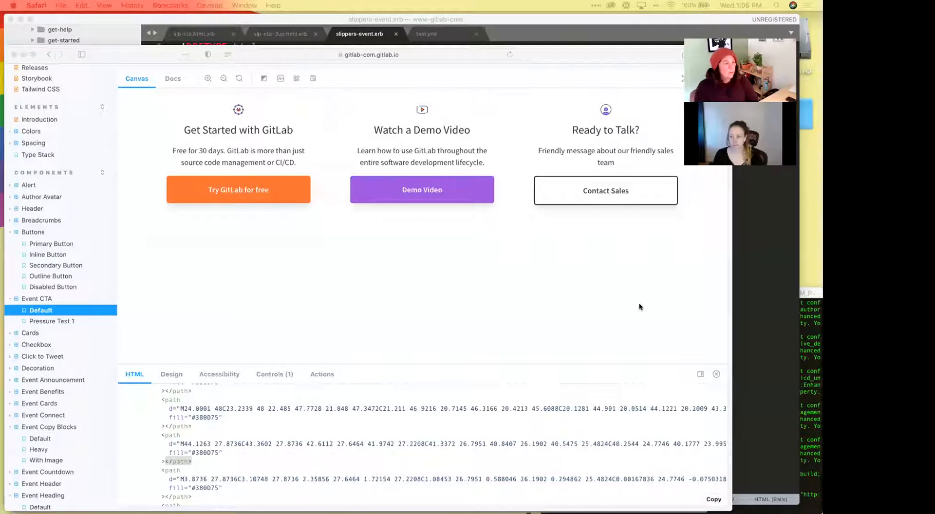
pyautogui.moveTo(644, 303)
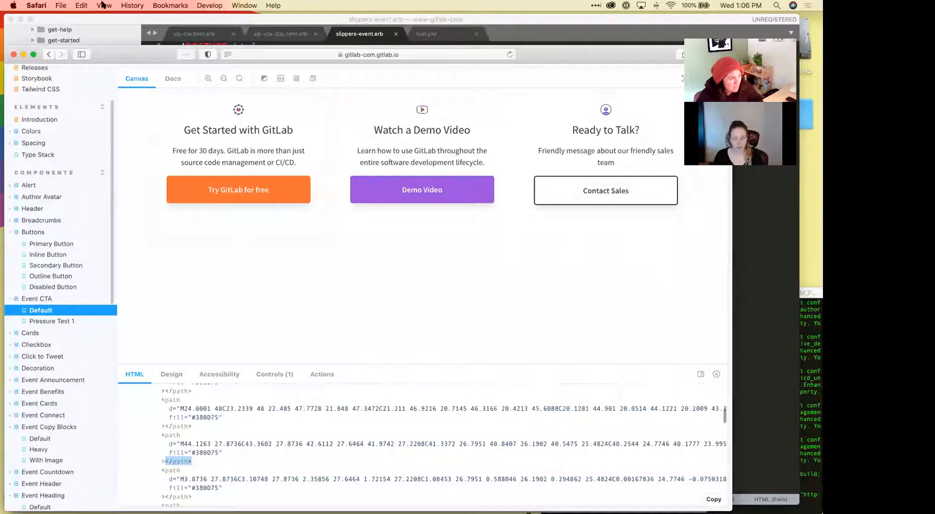
pyautogui.moveTo(382, 433)
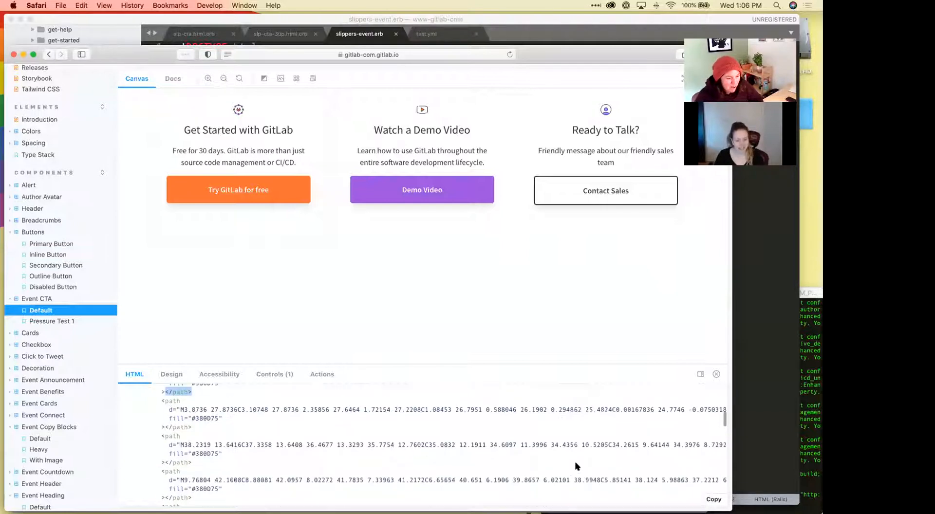
# Bring the slippers-event.erb template back up in the editor after reviewing the CTA story HTML.
pyautogui.click(714, 500)
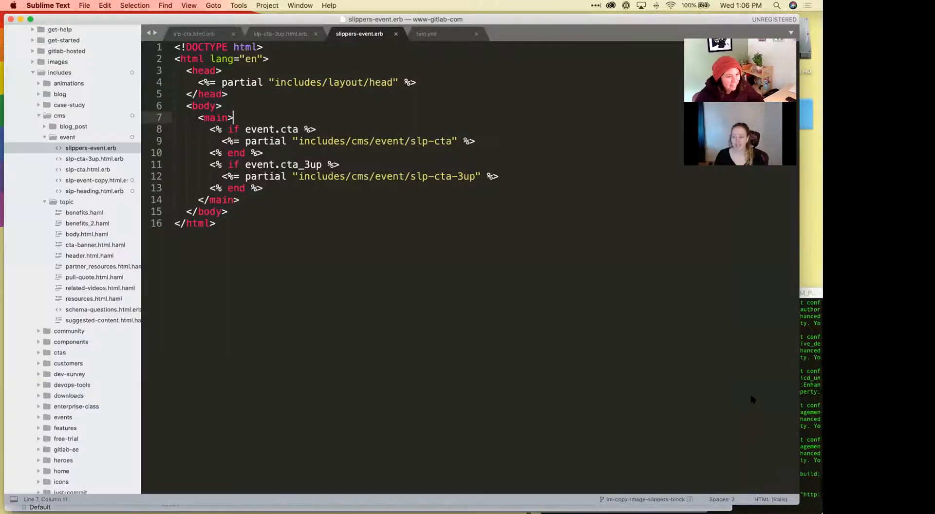
# Review the slp-cta.html.erb partial's img block and section markup, keeping a scratch copy in a new tab.
pyautogui.click(195, 33)
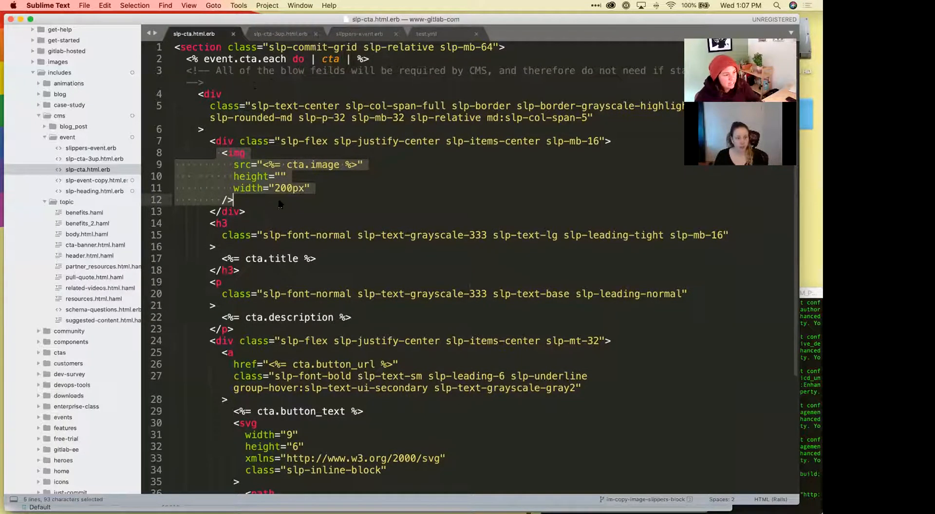
pyautogui.scroll(-3)
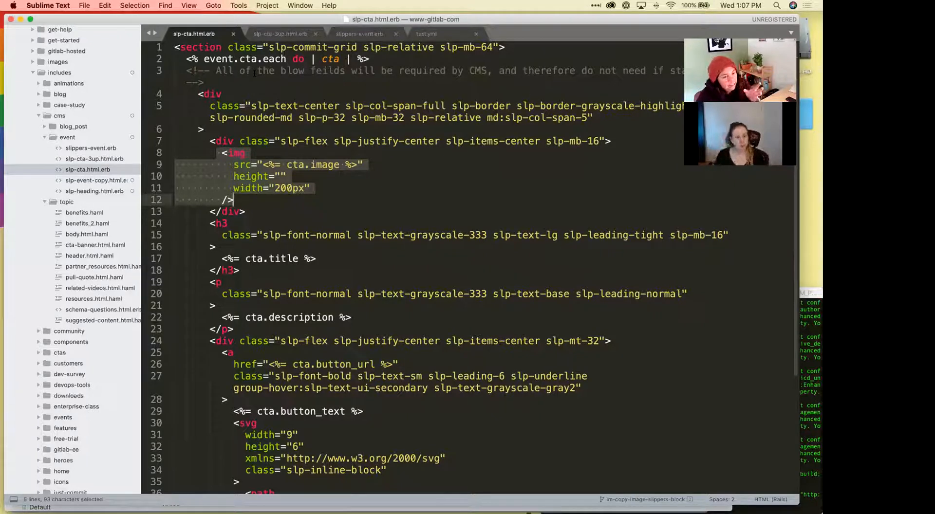
pyautogui.click(221, 94)
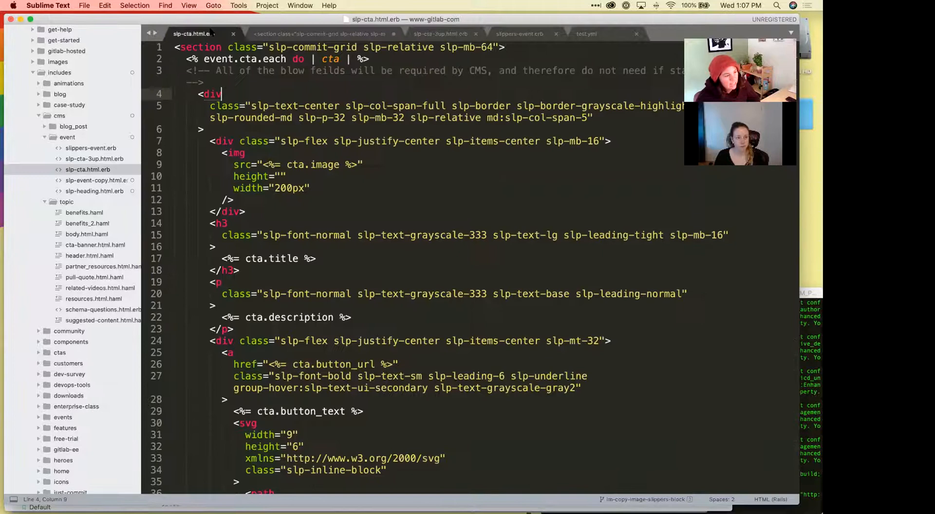
pyautogui.scroll(-3)
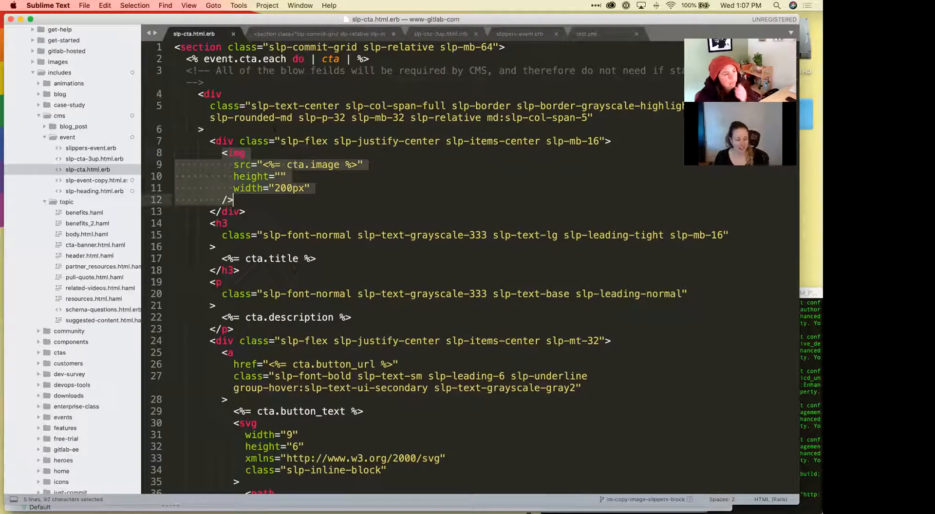
pyautogui.moveTo(318, 177)
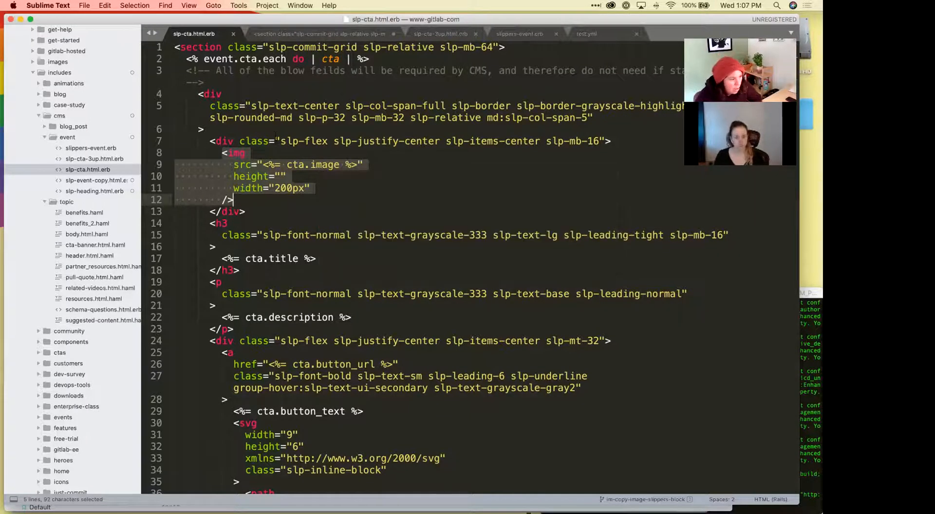
pyautogui.scroll(-3)
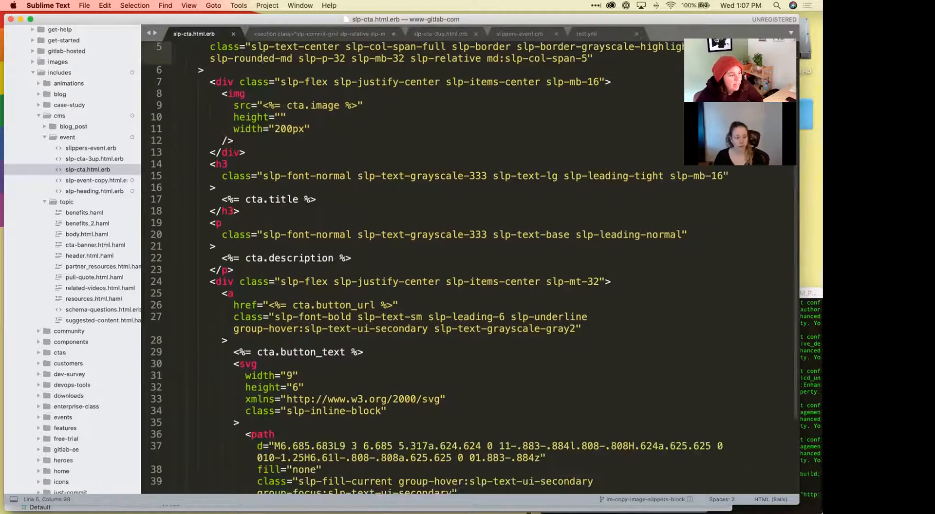
pyautogui.scroll(-3)
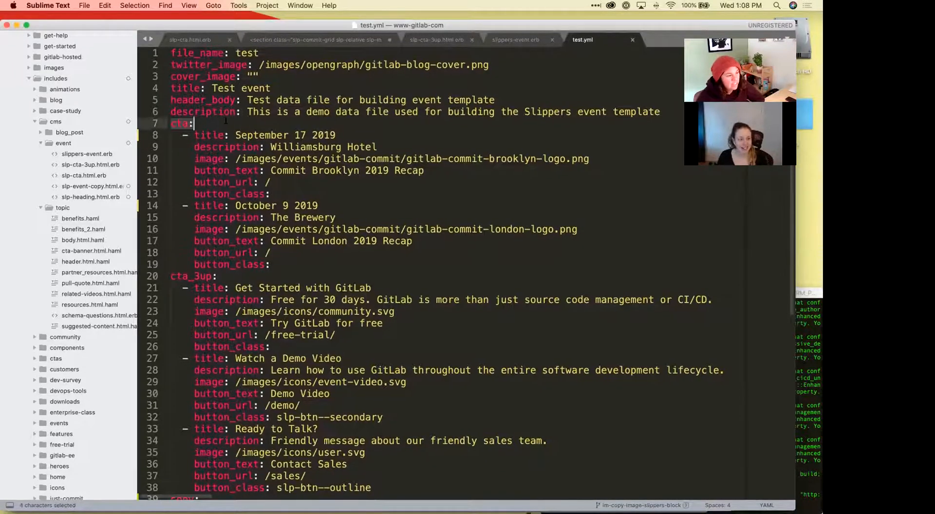
# Check the two cta entries in test.yml against the preview, then return to slp-cta.html.erb.
pyautogui.moveTo(171, 135); pyautogui.dragTo(269, 264)
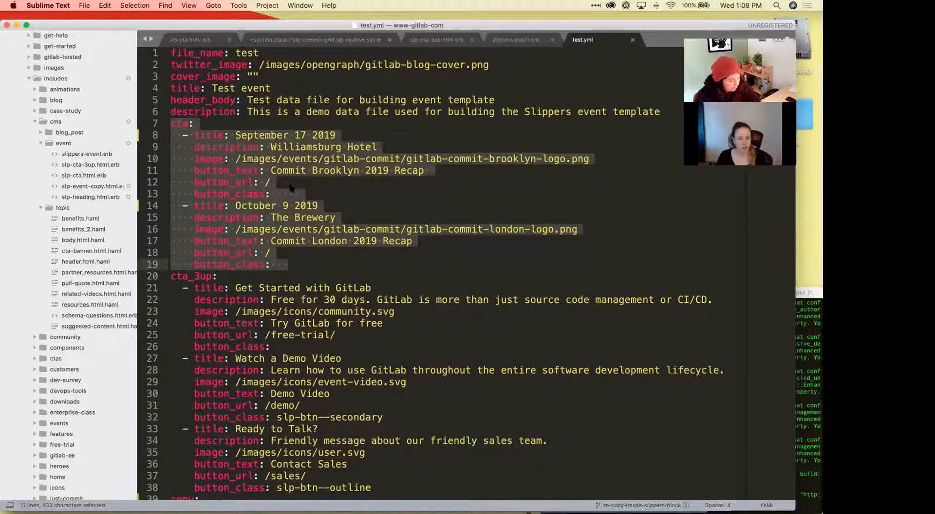
pyautogui.scroll(-3)
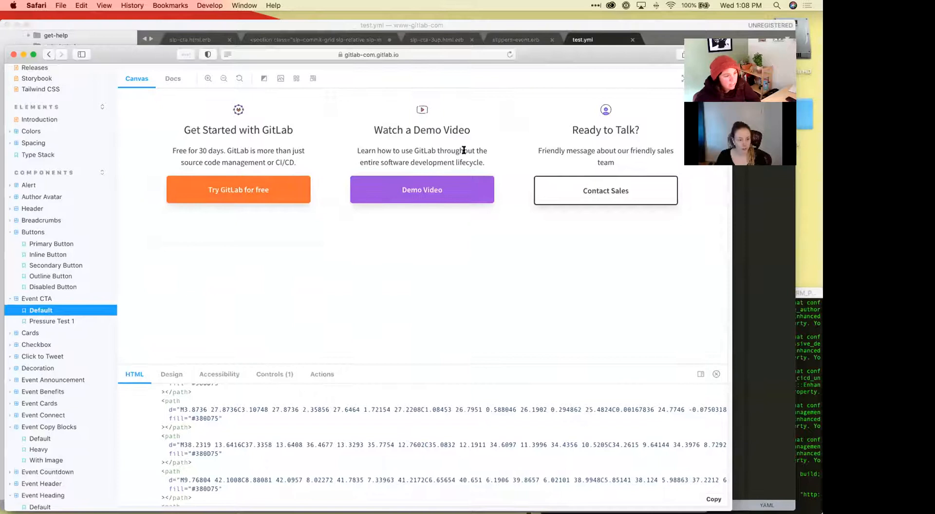
pyautogui.click(52, 321)
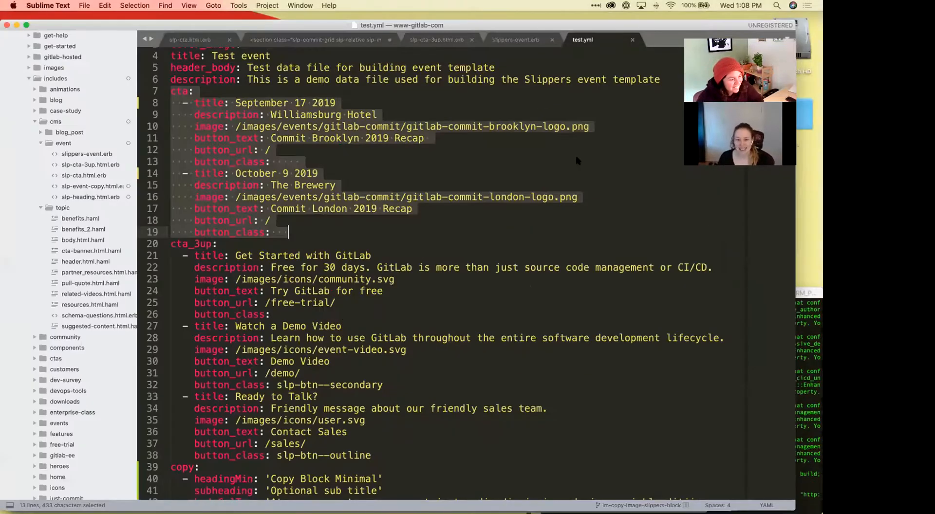
pyautogui.scroll(-3)
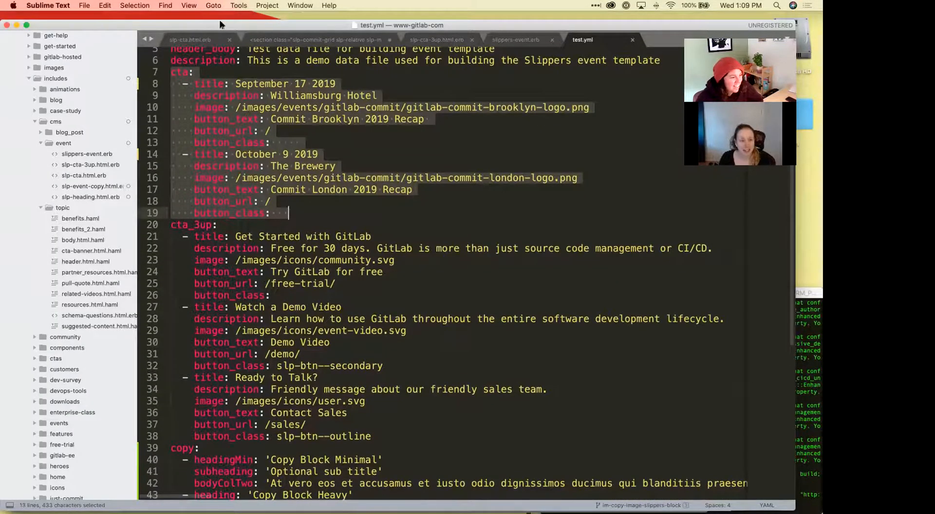
pyautogui.click(189, 40)
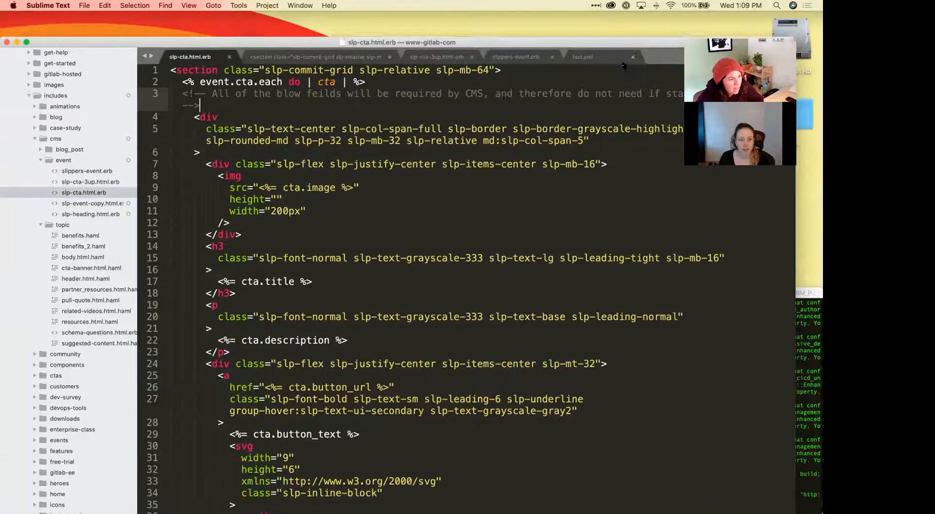
# Look over the slp-cta-3up.html.erb partial's cta_3up loop markup.
pyautogui.click(436, 67)
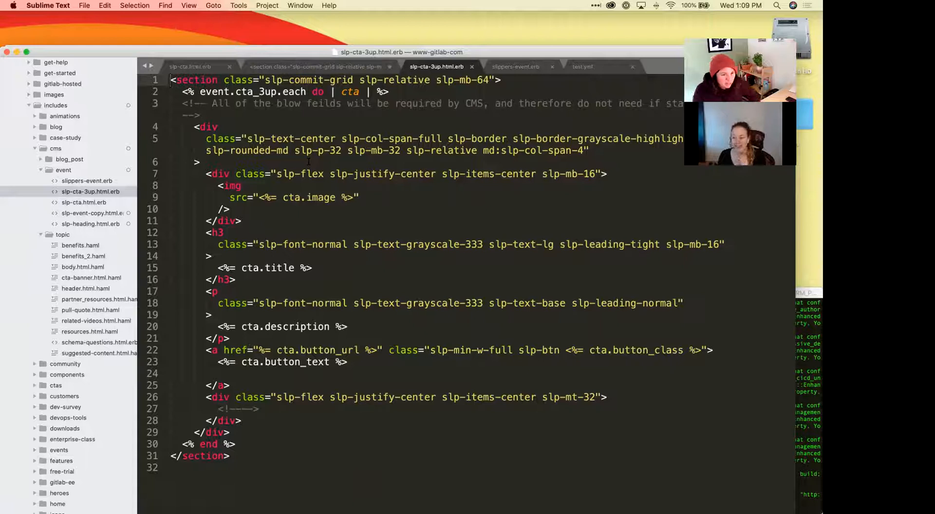
pyautogui.moveTo(514, 68)
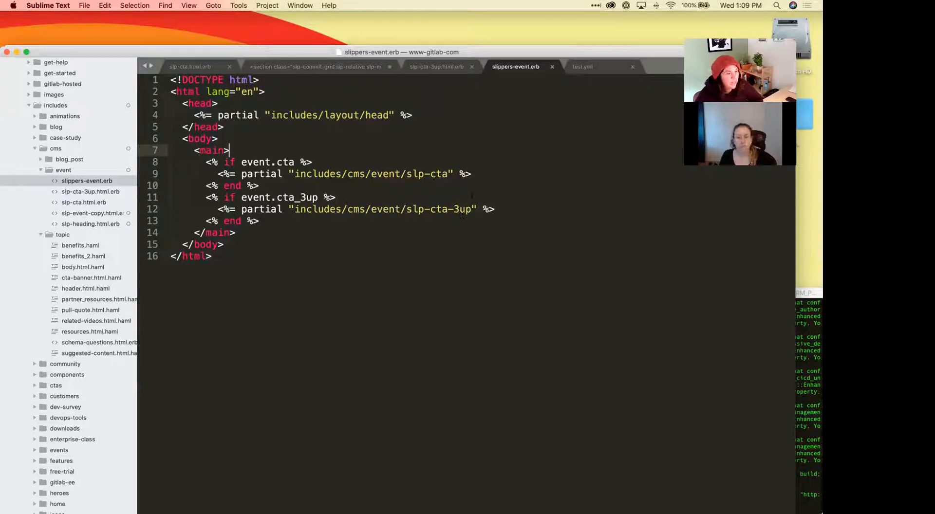
# Check test.yml's cta_3up entries, then return to the slp-cta.html.erb partial.
pyautogui.click(583, 66)
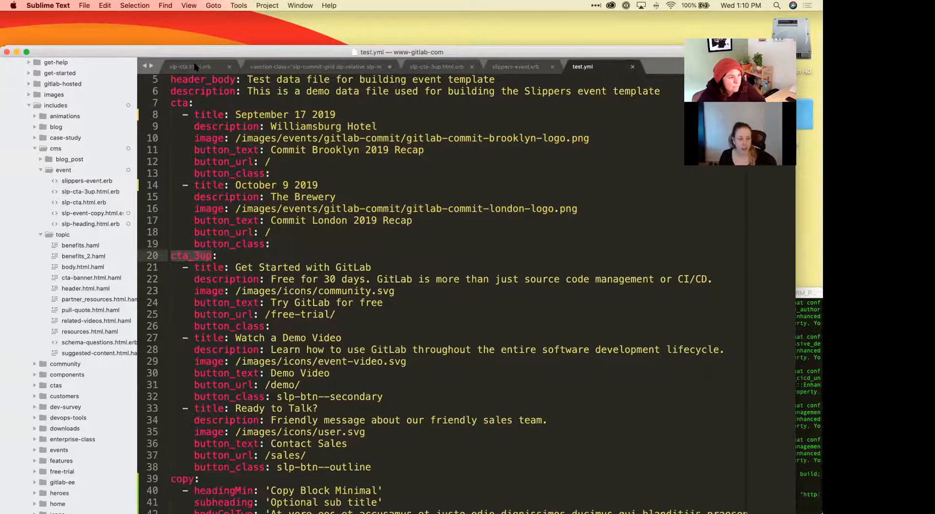
pyautogui.click(189, 66)
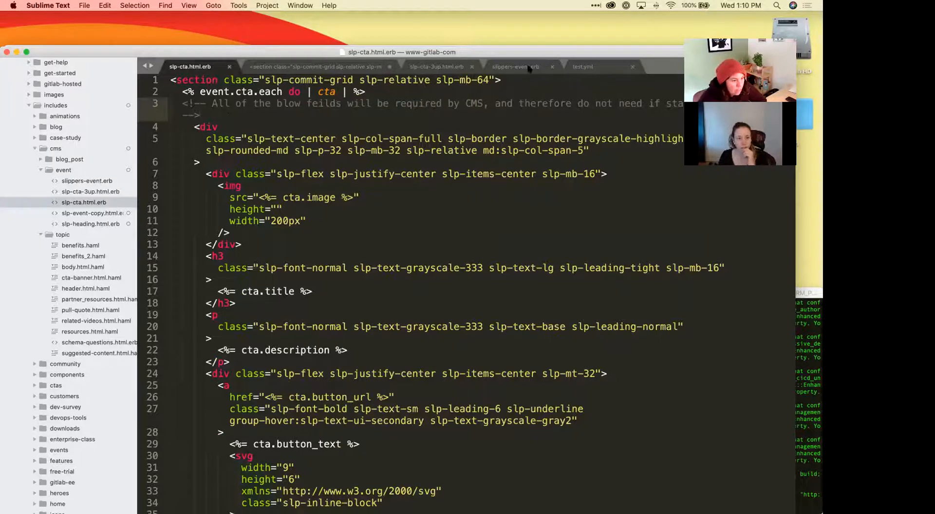
# Finish reviewing slp-cta and show Event CTA Pressure Test 1 with the Brooklyn and London Commit cards.
pyautogui.click(515, 67)
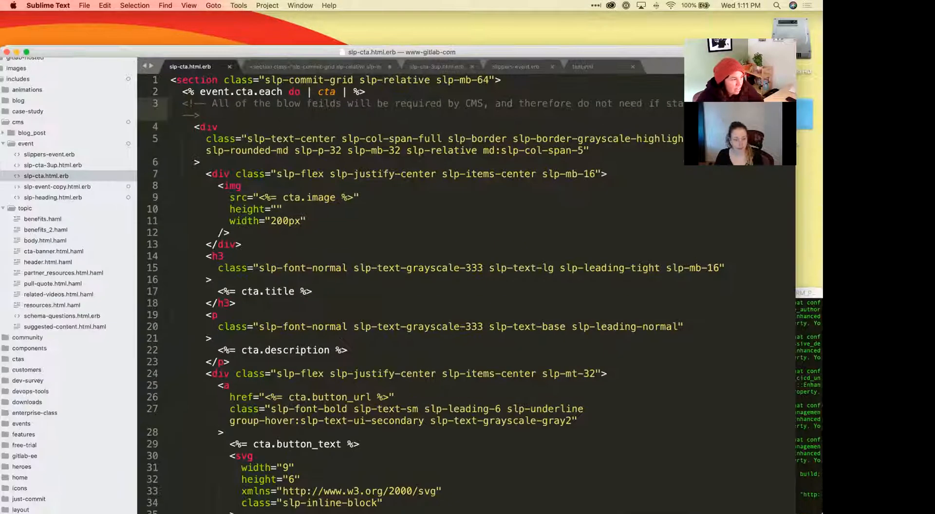
pyautogui.scroll(-3)
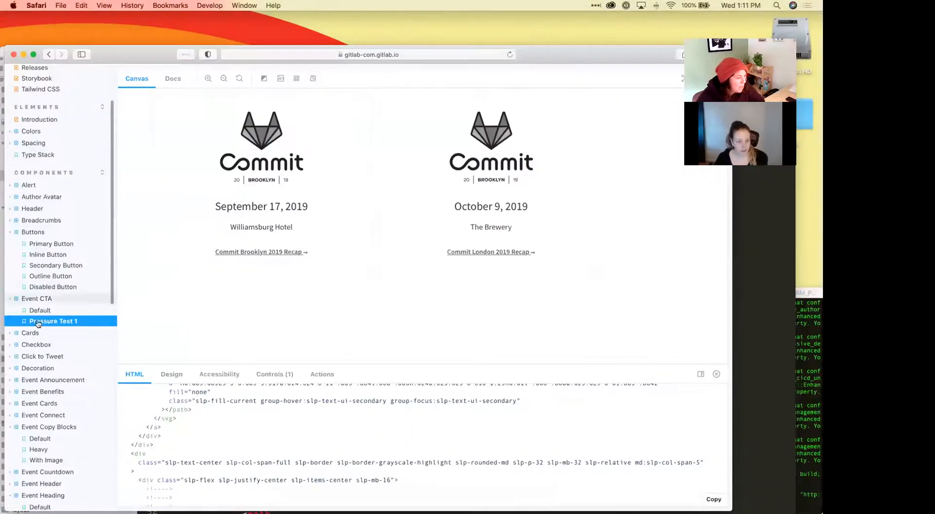
# Preview the Event Copy Blocks Default, Heavy and With Image stories in Storybook.
pyautogui.scroll(-3)
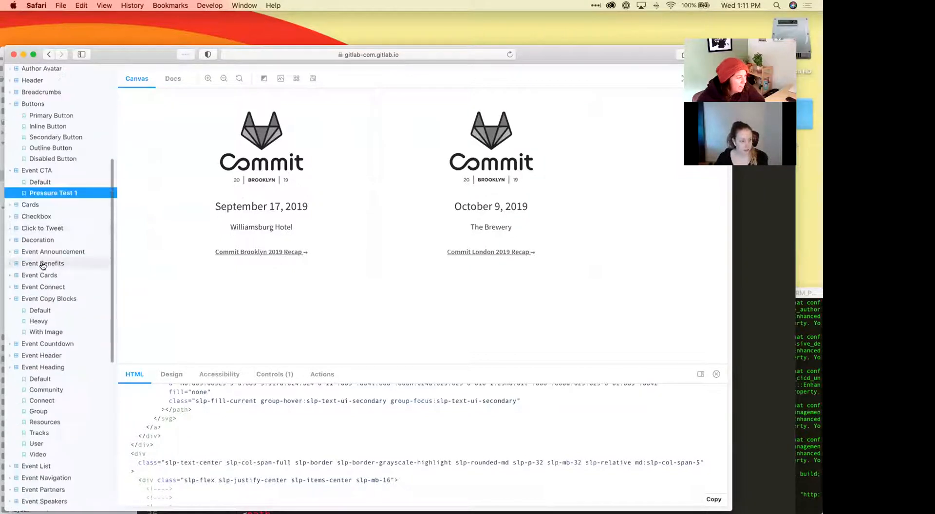
pyautogui.scroll(-3)
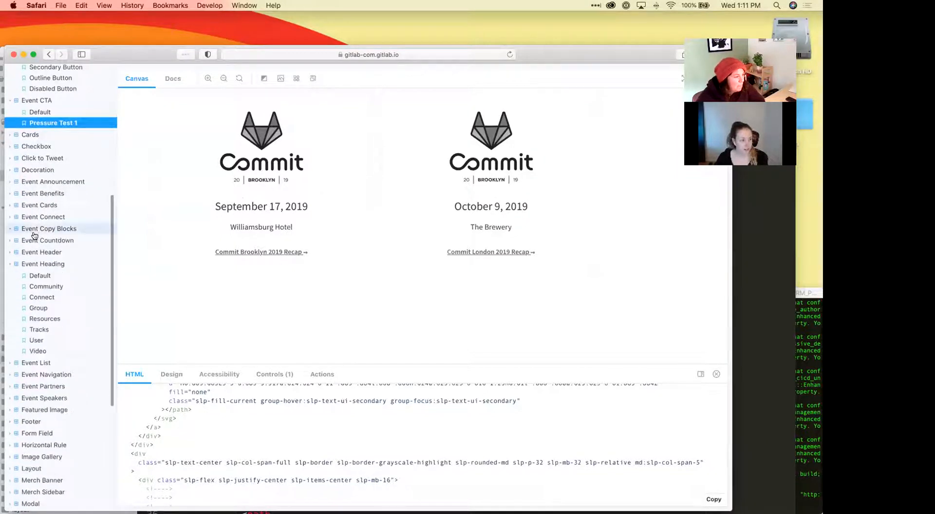
pyautogui.click(49, 229)
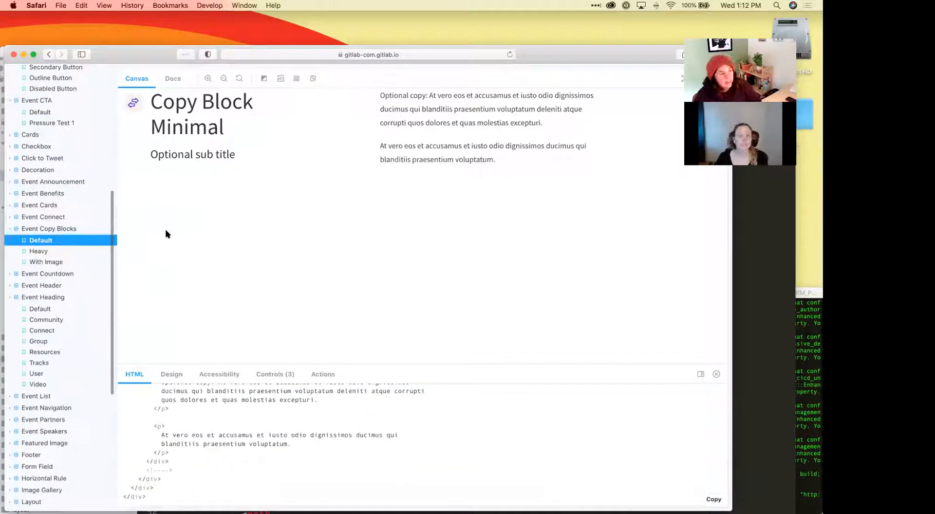
pyautogui.moveTo(80, 253)
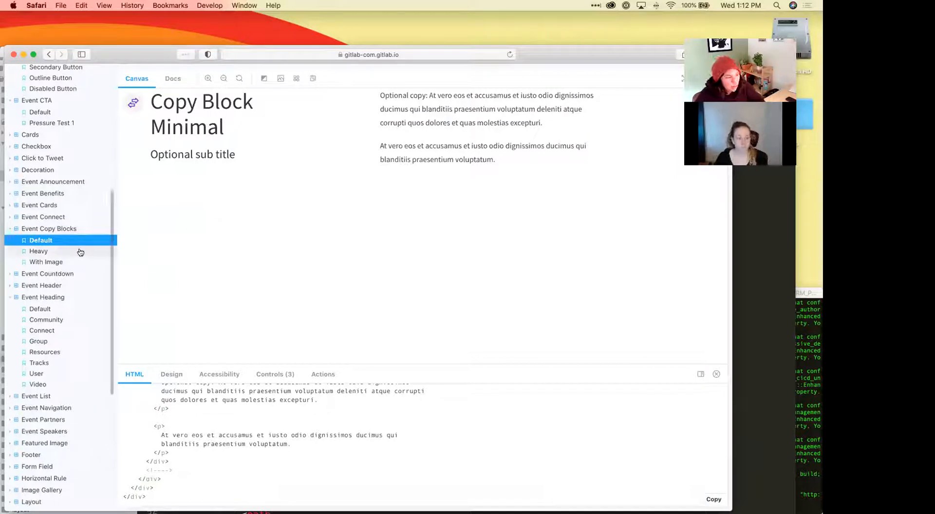
pyautogui.click(38, 251)
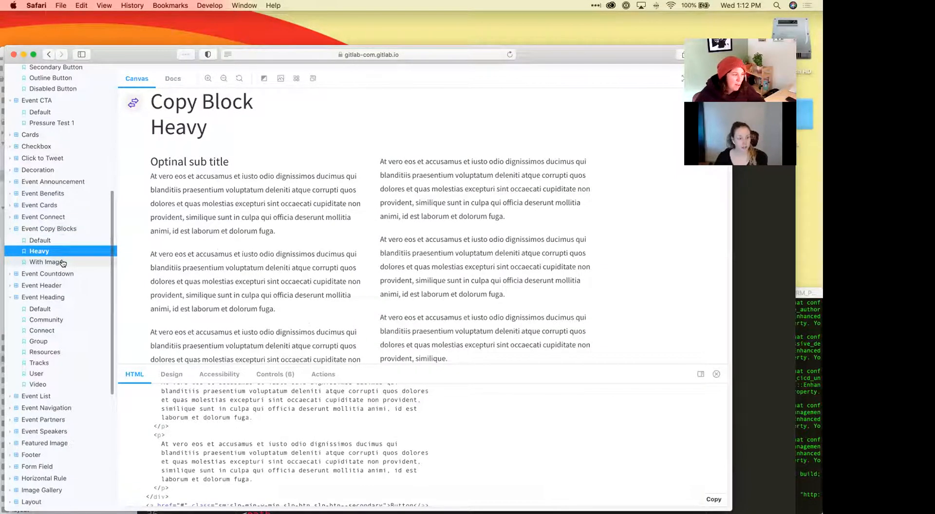
pyautogui.click(40, 262)
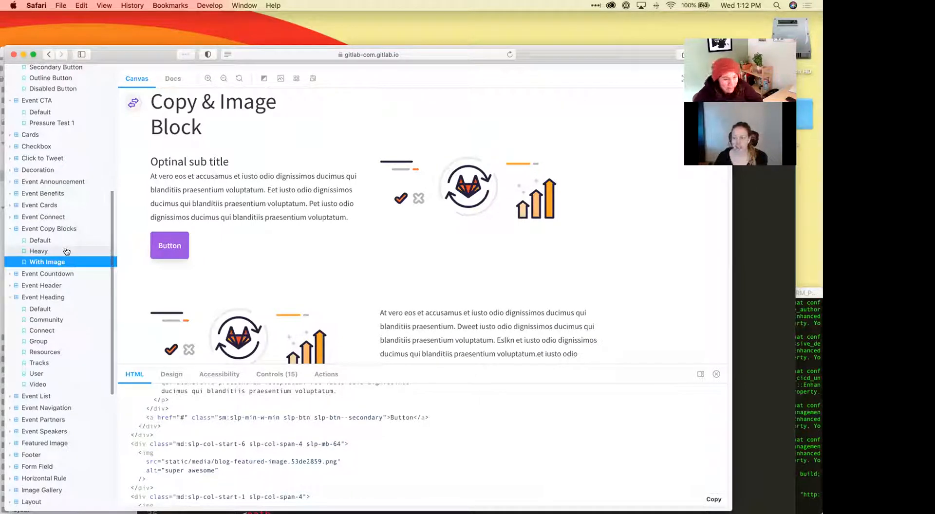
pyautogui.moveTo(68, 251)
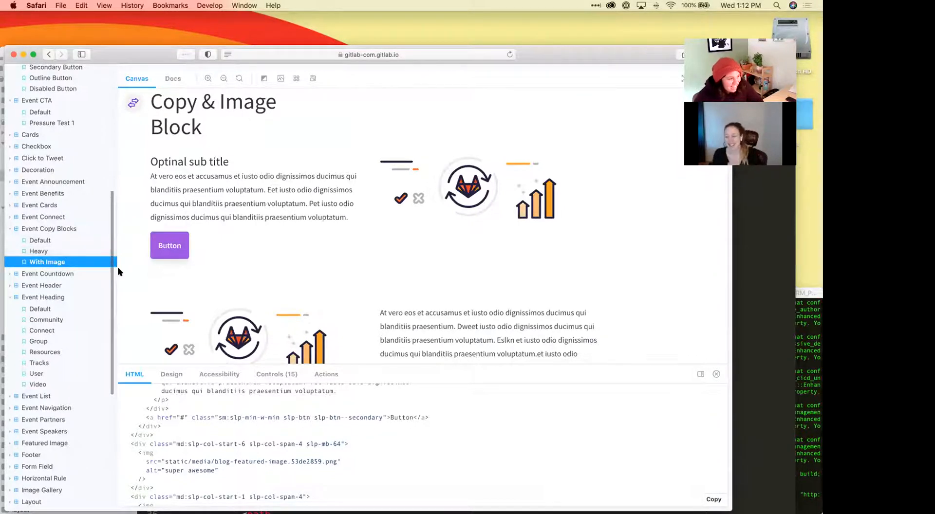
# Switch to the editor and bring up the event-copy-blocks.vue template source.
pyautogui.press('F3')
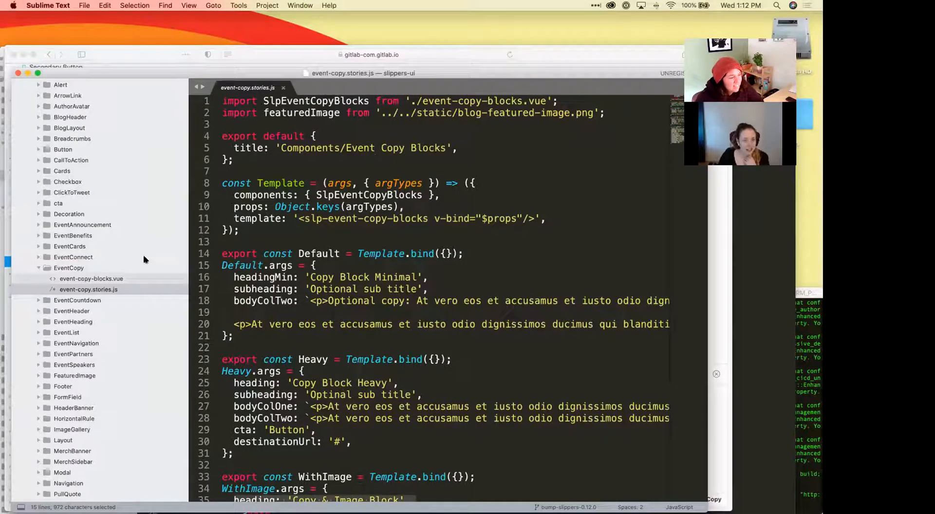
pyautogui.click(90, 279)
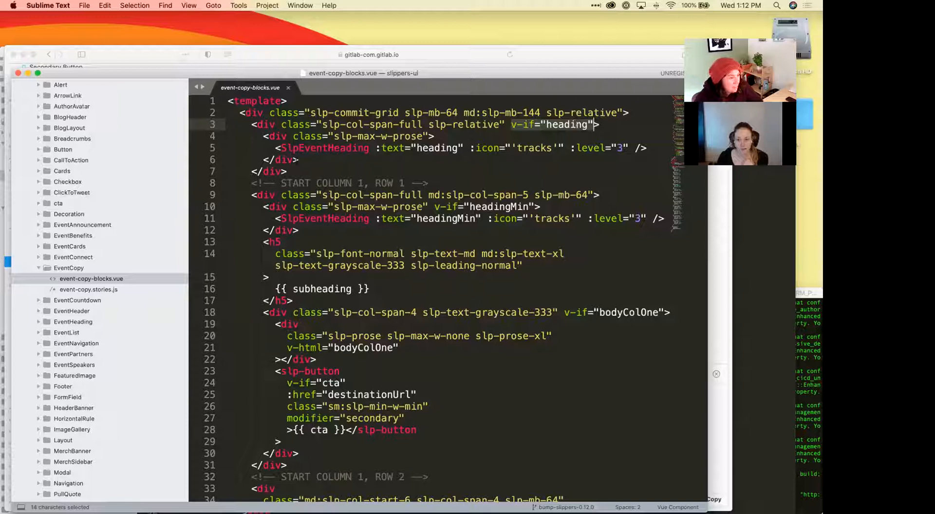
# Review event-copy-blocks.vue's column and image markup, ending at event-copy.stories.js.
pyautogui.scroll(-3)
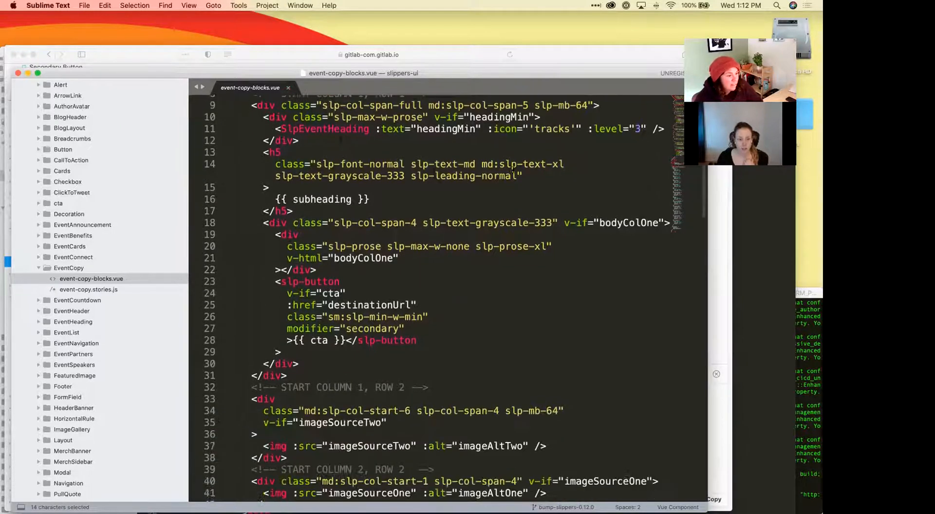
pyautogui.scroll(-3)
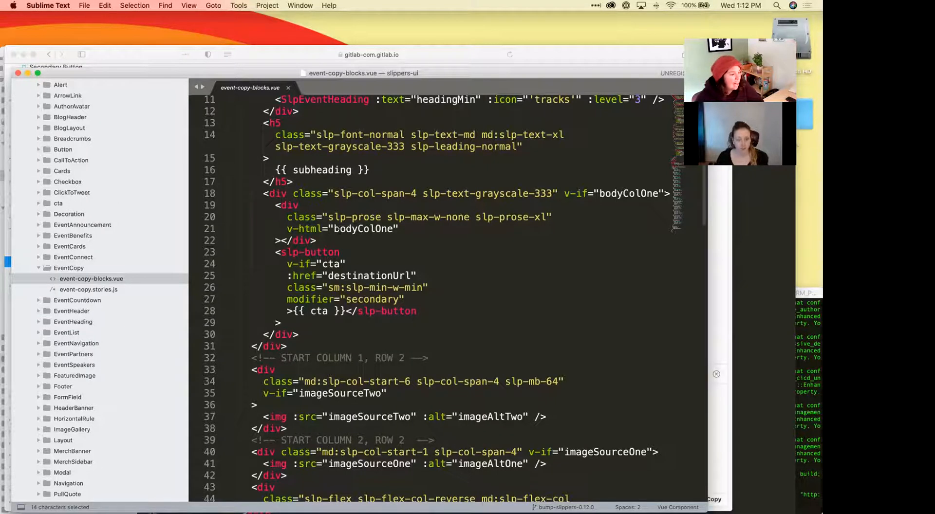
pyautogui.scroll(-3)
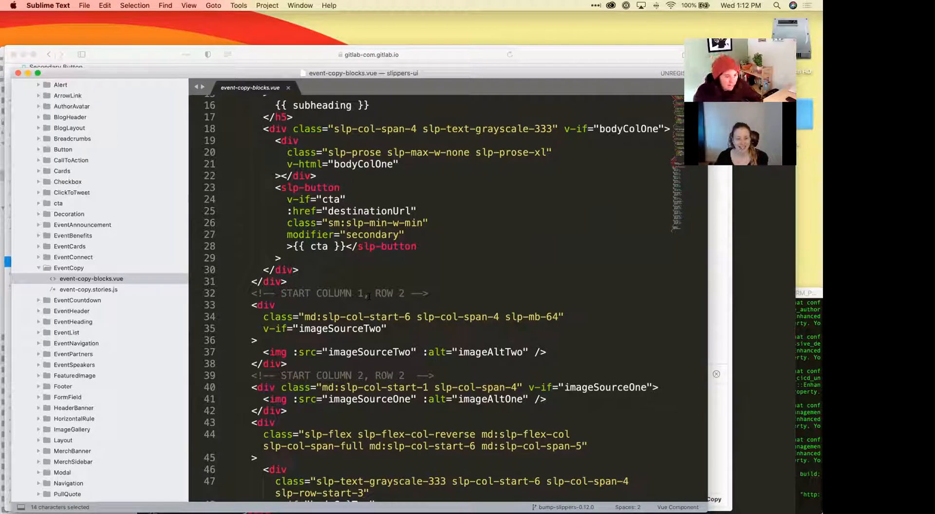
pyautogui.scroll(-3)
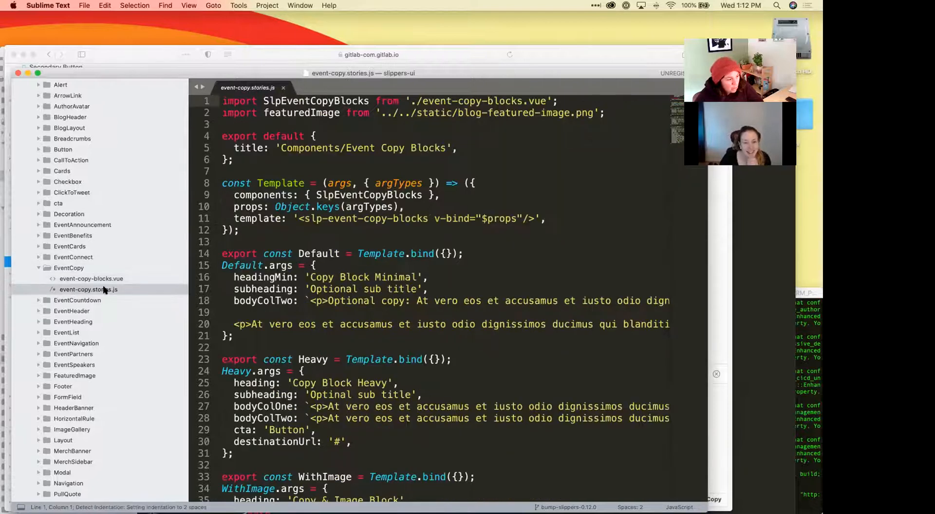
# Review the Heavy story args, then show test.yml's copy section in the www-gitlab-com project.
pyautogui.scroll(-3)
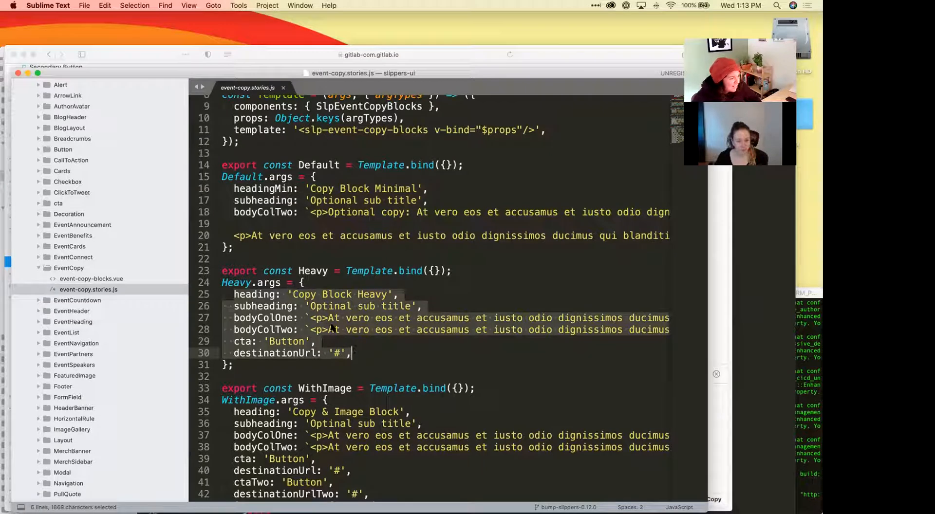
pyautogui.scroll(-3)
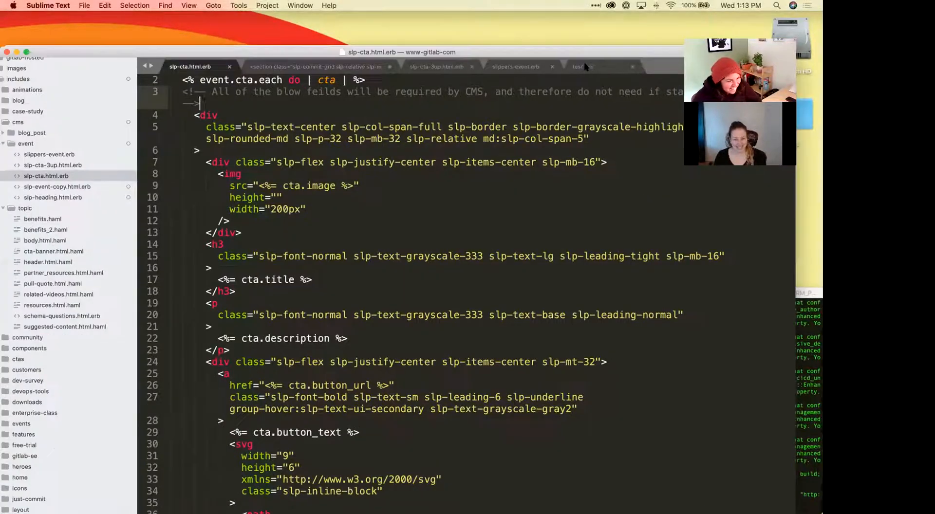
pyautogui.click(582, 66)
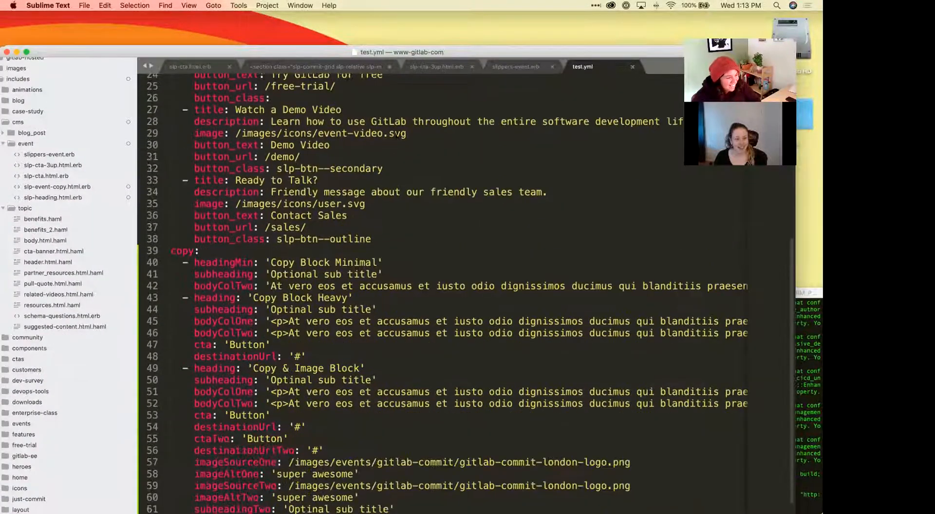
pyautogui.scroll(-3)
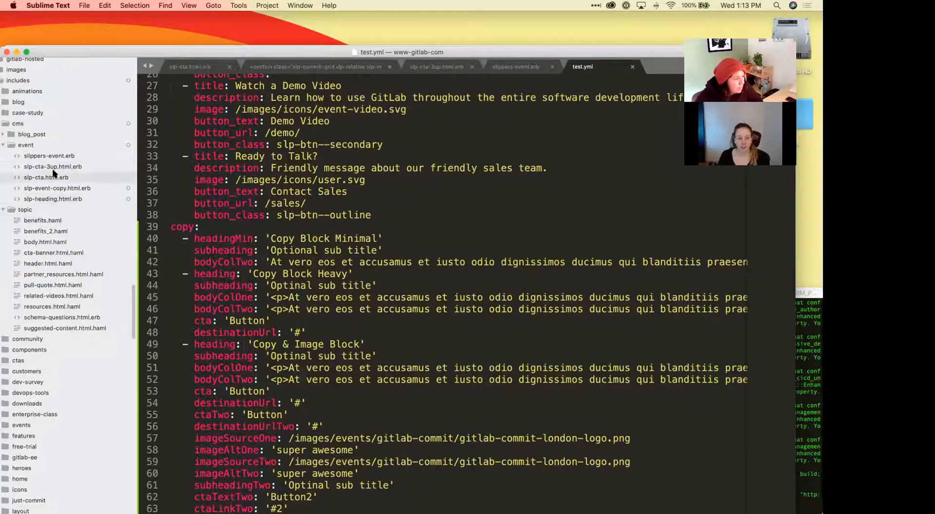
# Review slp-event-copy.html.erb's copy loop with subheading, body, CTA and image markup.
pyautogui.click(56, 188)
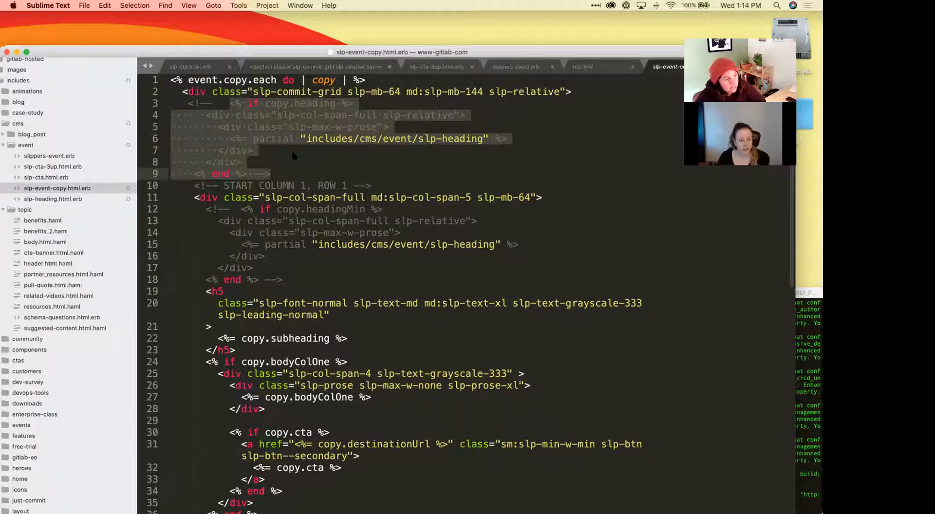
pyautogui.moveTo(377, 144)
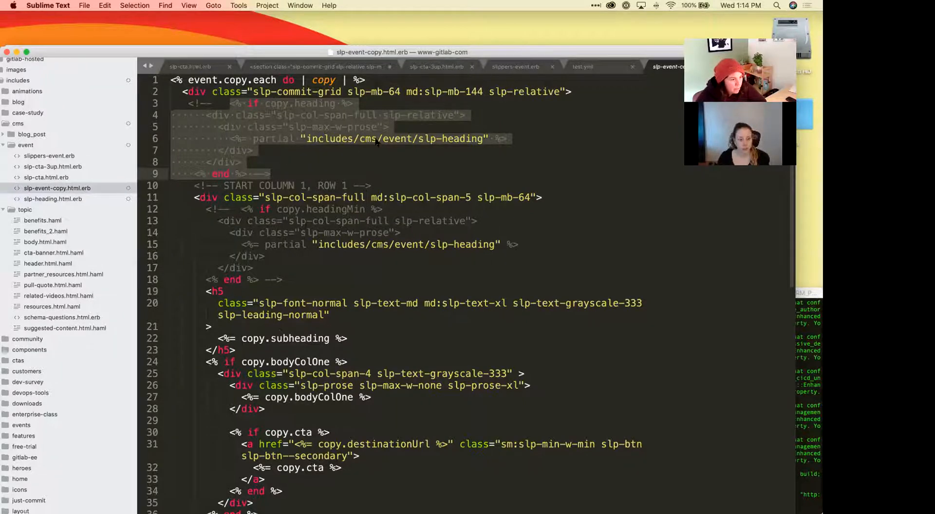
pyautogui.scroll(-3)
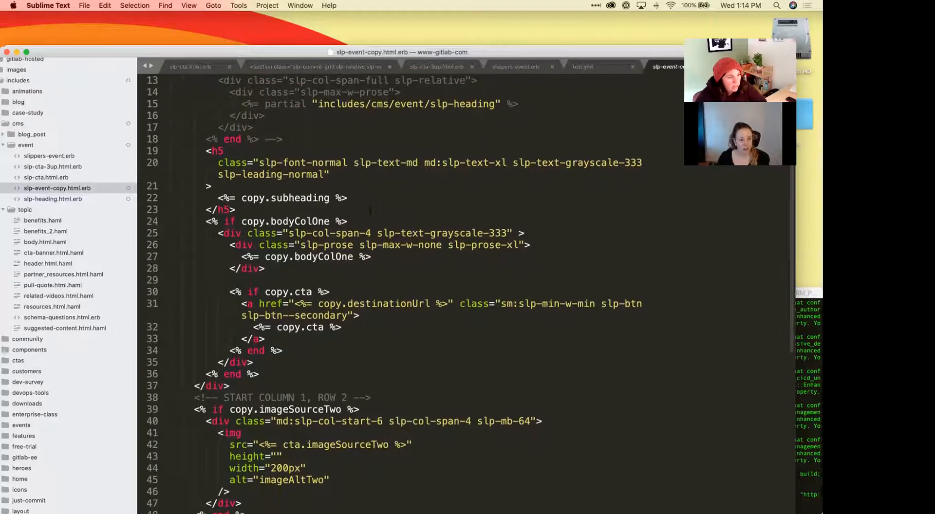
pyautogui.scroll(-3)
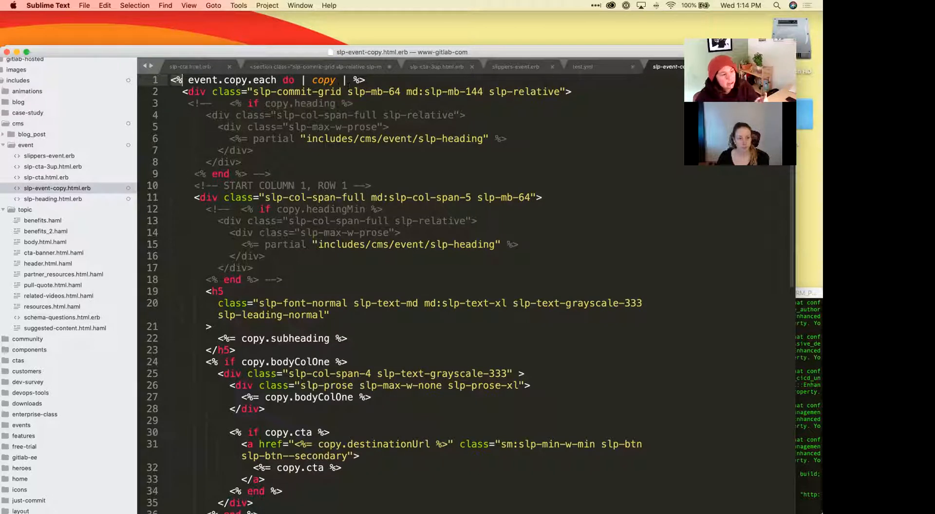
pyautogui.moveTo(413, 74)
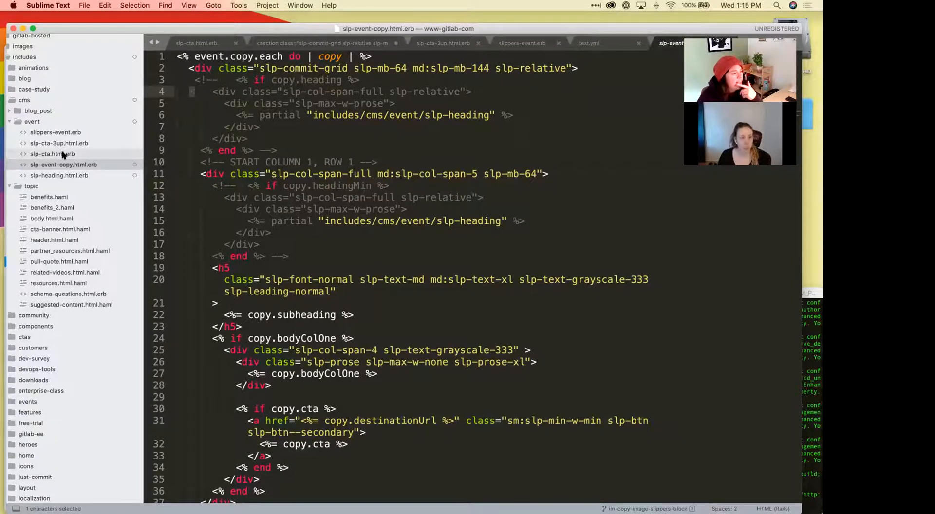
# Show the slippers-event.erb layout that includes the CTA and 3-up CTA partials.
pyautogui.click(55, 132)
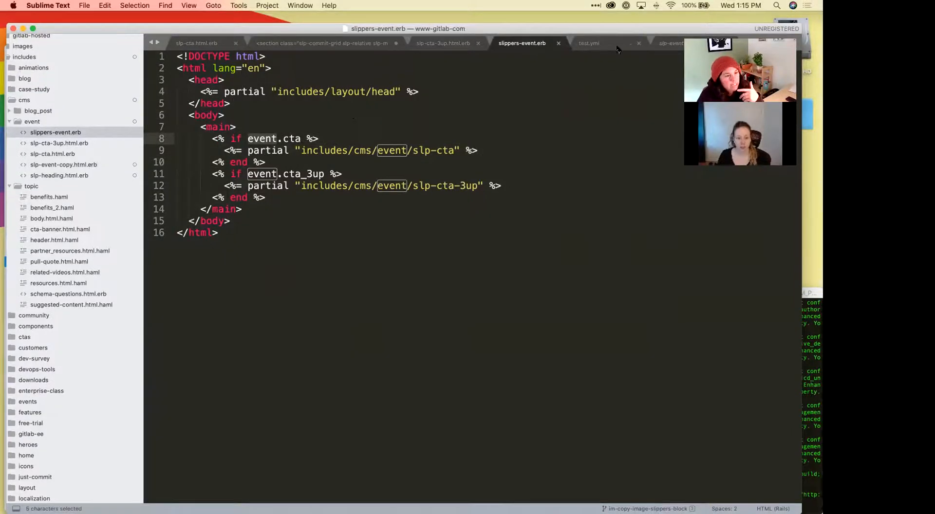
pyautogui.click(589, 43)
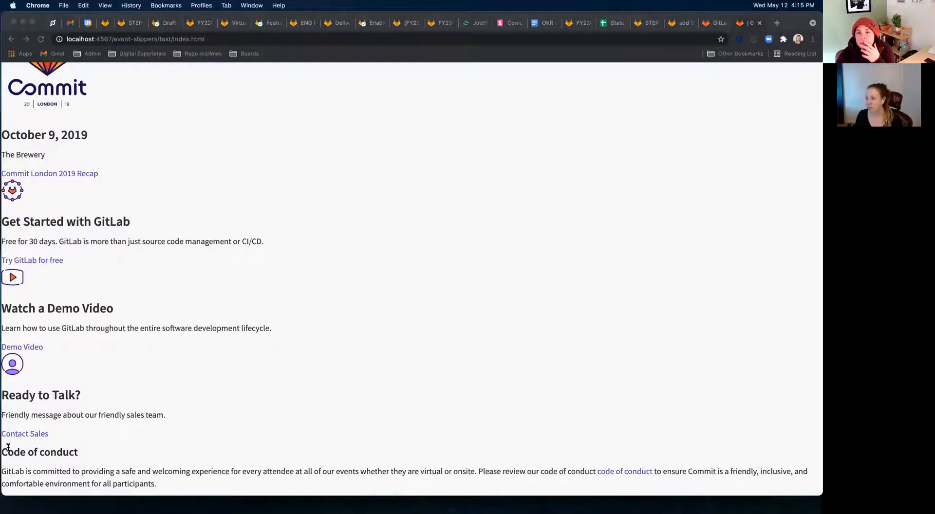
# Review the rendered Commit Brooklyn and London cards, CTA blocks and code of conduct text.
pyautogui.moveTo(6, 452); pyautogui.dragTo(155, 485)
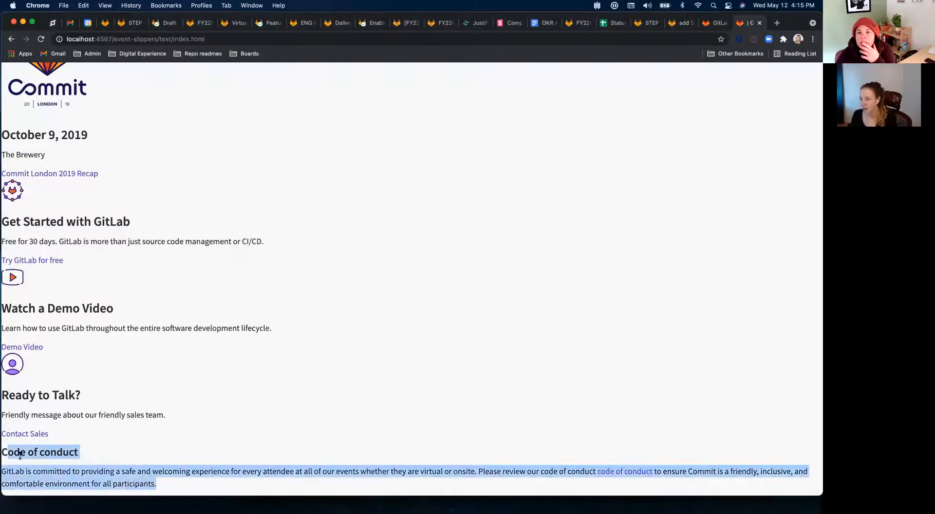
pyautogui.scroll(3)
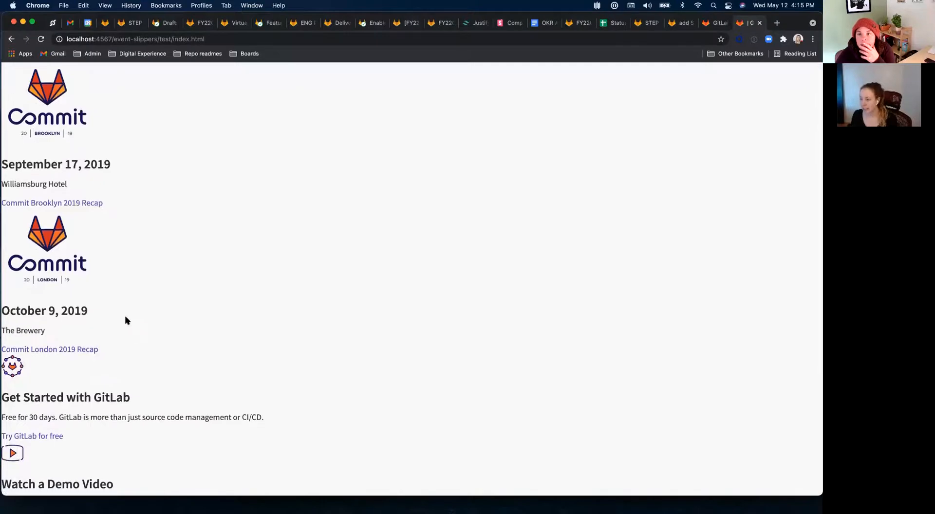
pyautogui.scroll(-3)
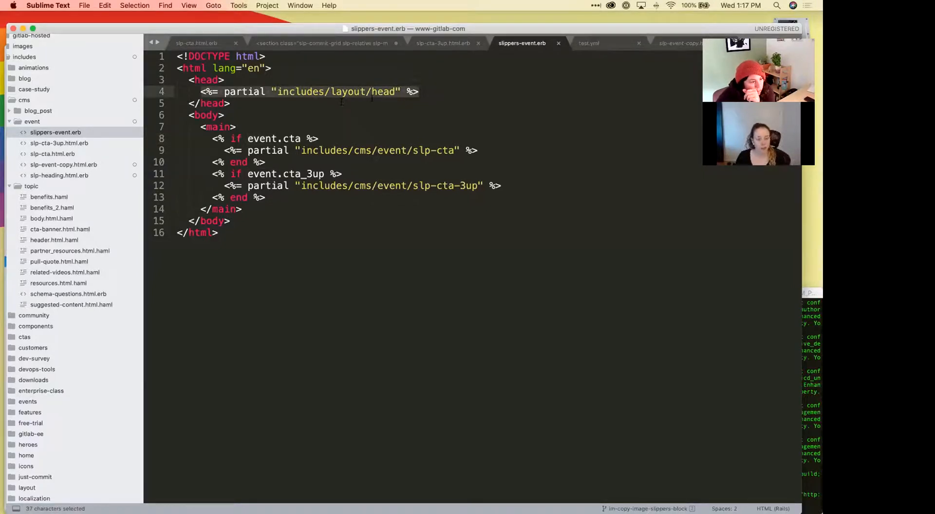
# Scroll config.rb to the development block's data.event_slippers proxy routing to the slippers-event template.
pyautogui.scroll(-3)
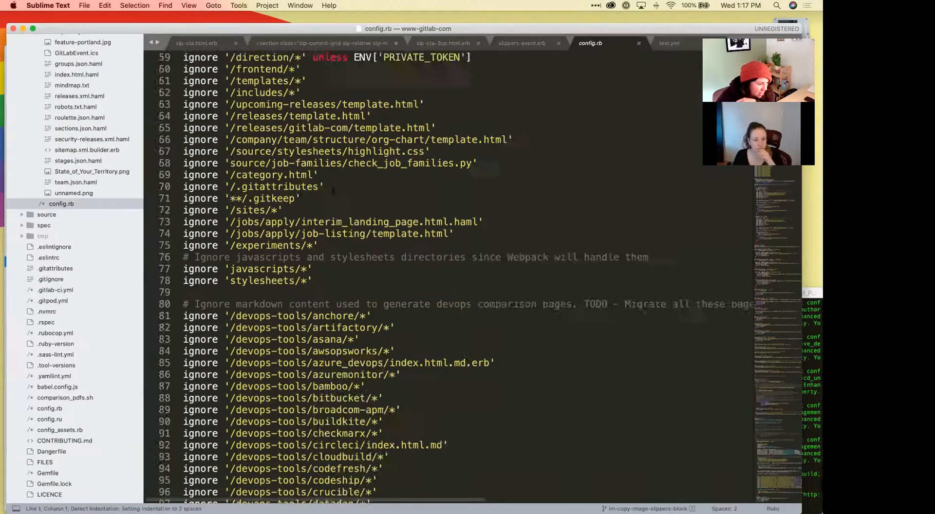
pyautogui.scroll(-3)
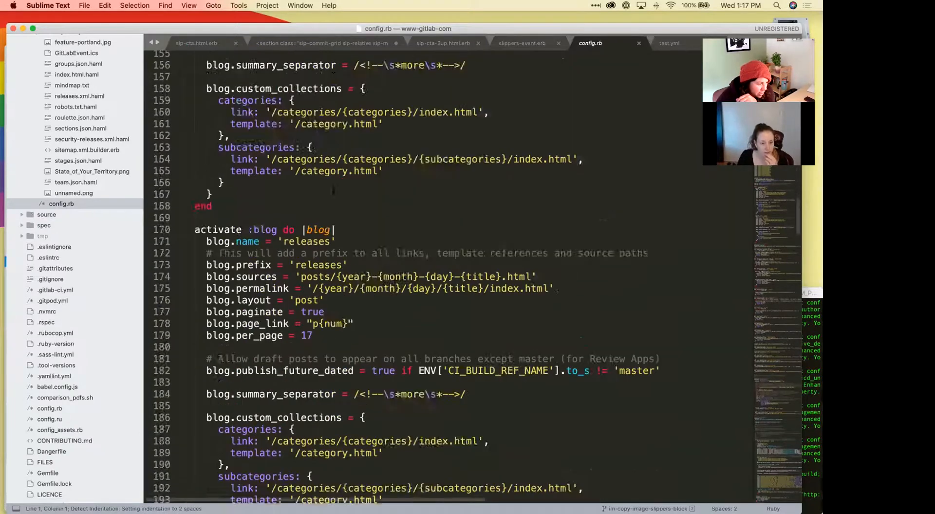
pyautogui.scroll(-3)
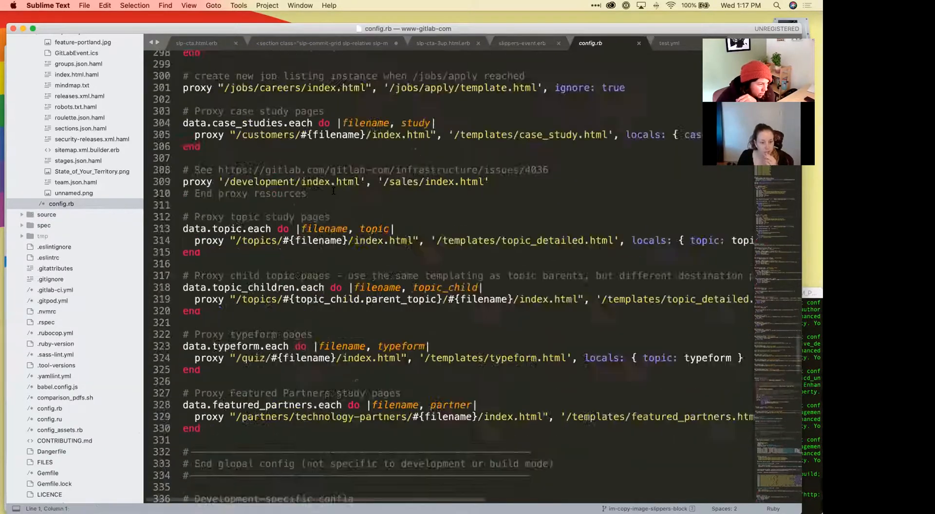
pyautogui.scroll(-3)
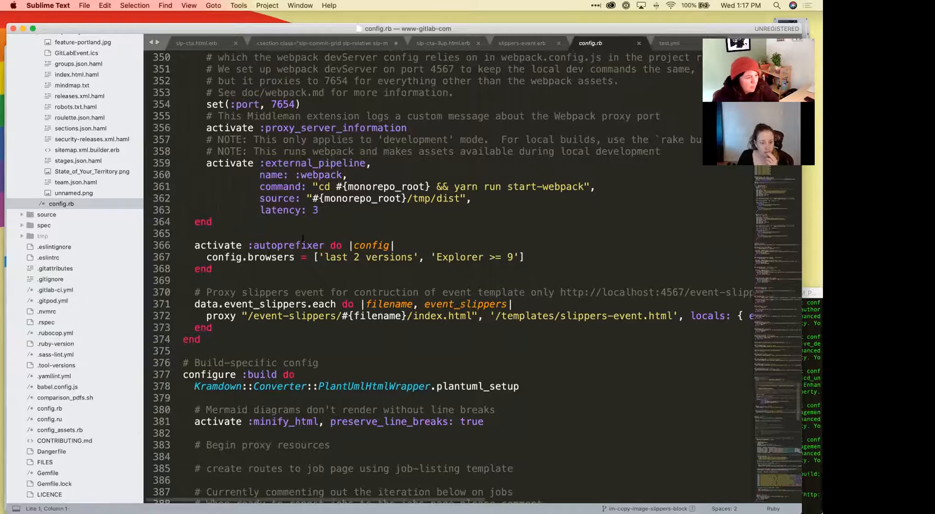
pyautogui.scroll(3)
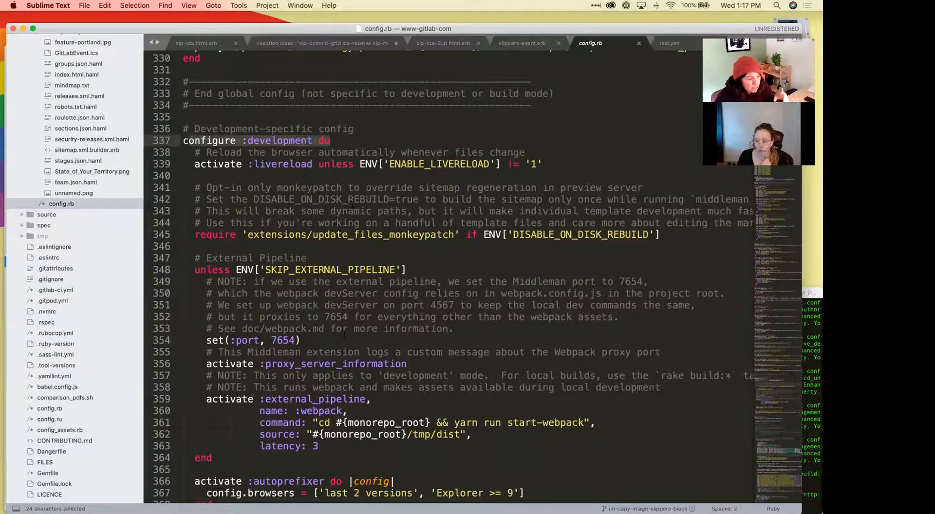
pyautogui.scroll(-3)
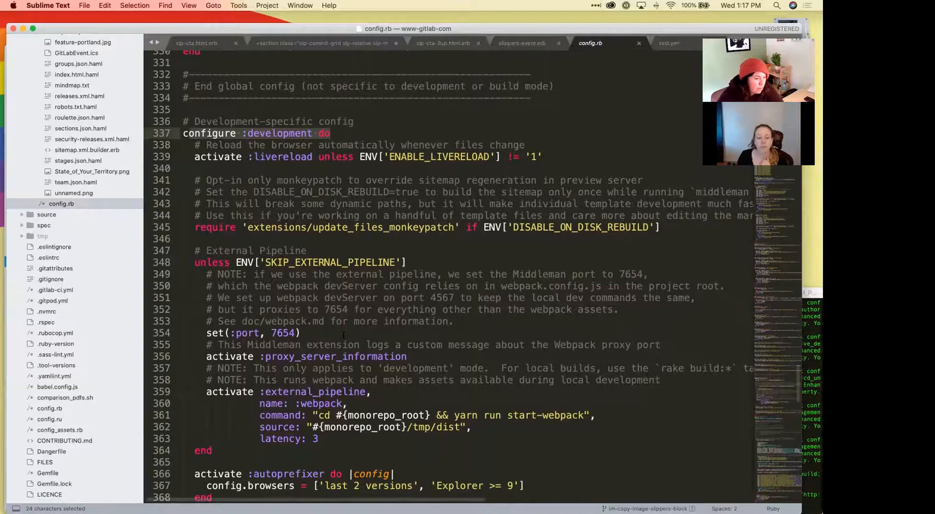
pyautogui.scroll(-3)
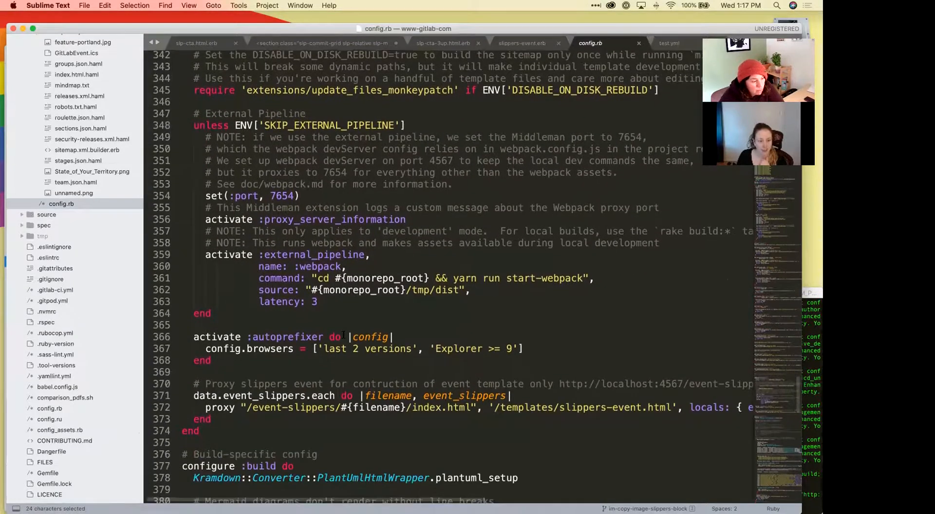
pyautogui.scroll(-3)
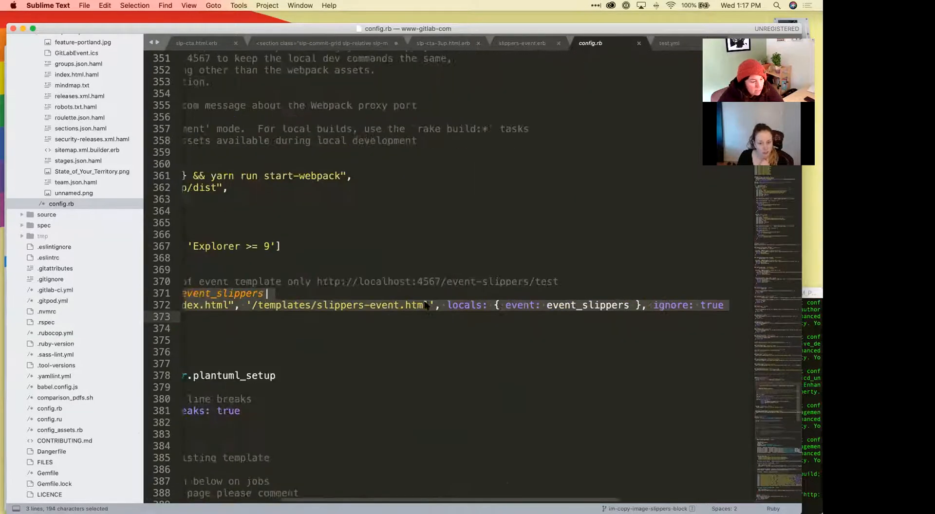
pyautogui.hscroll(3)
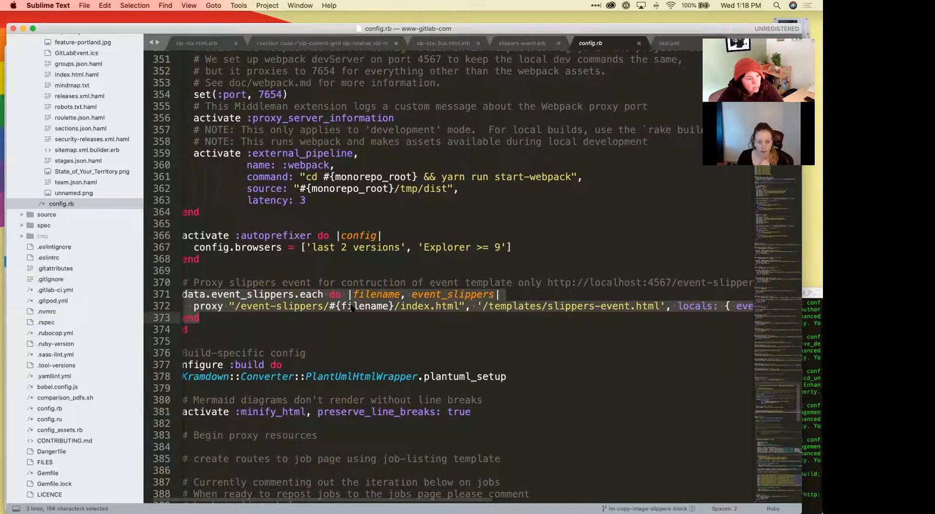
pyautogui.moveTo(587, 324)
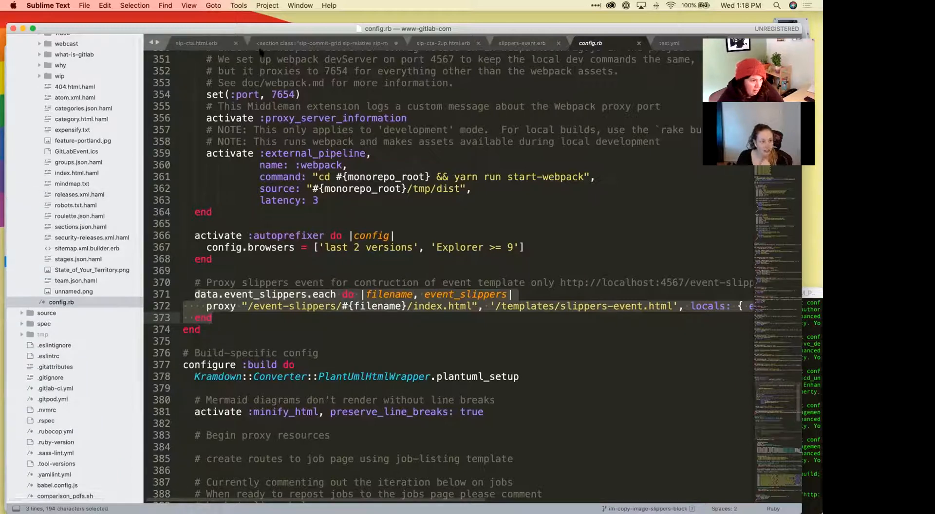
# Show the page template front matter and highlight its slippers: true flag.
pyautogui.click(522, 43)
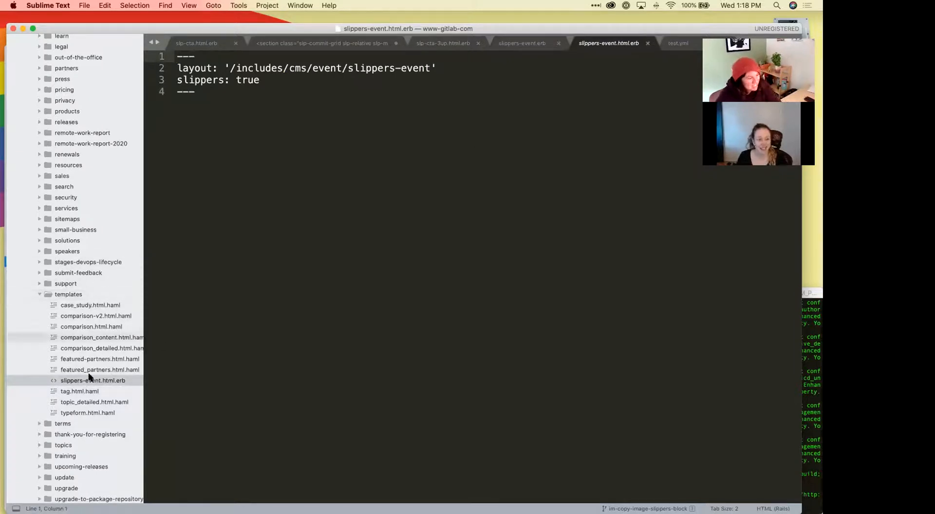
pyautogui.doubleClick(372, 68)
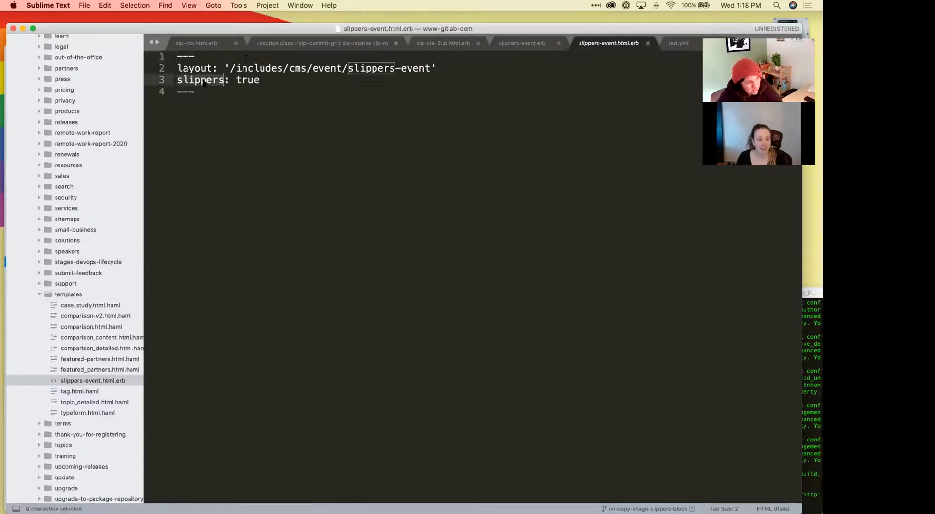